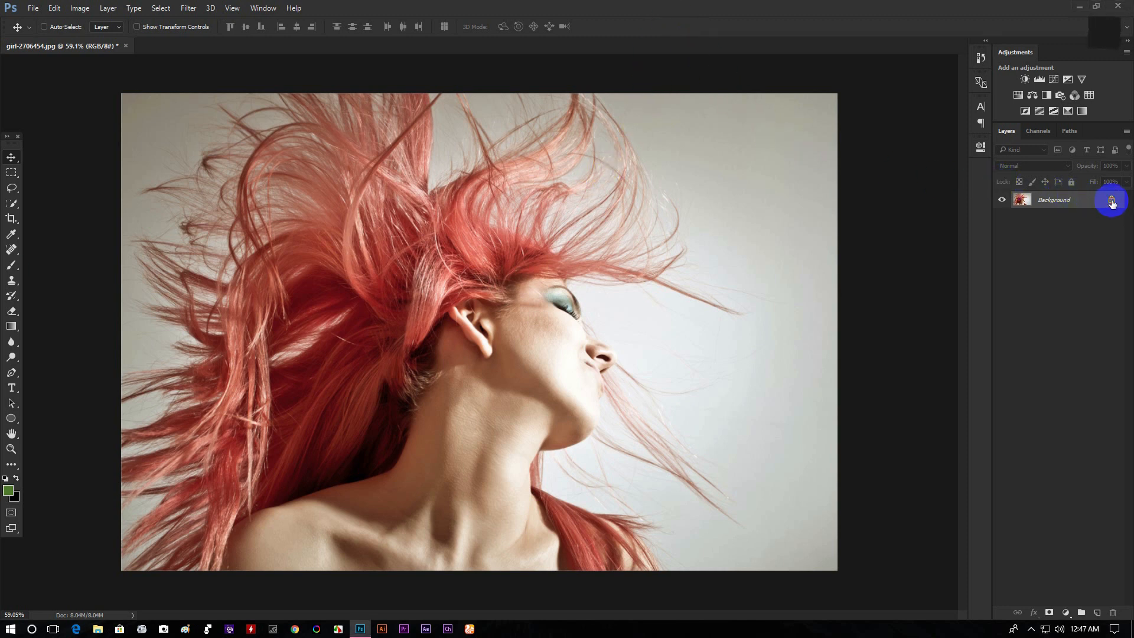
Step: Unlock the background into Layer 0 and duplicate it as Layer 0 copy
{"action": "key", "text": "ctrl+j"}
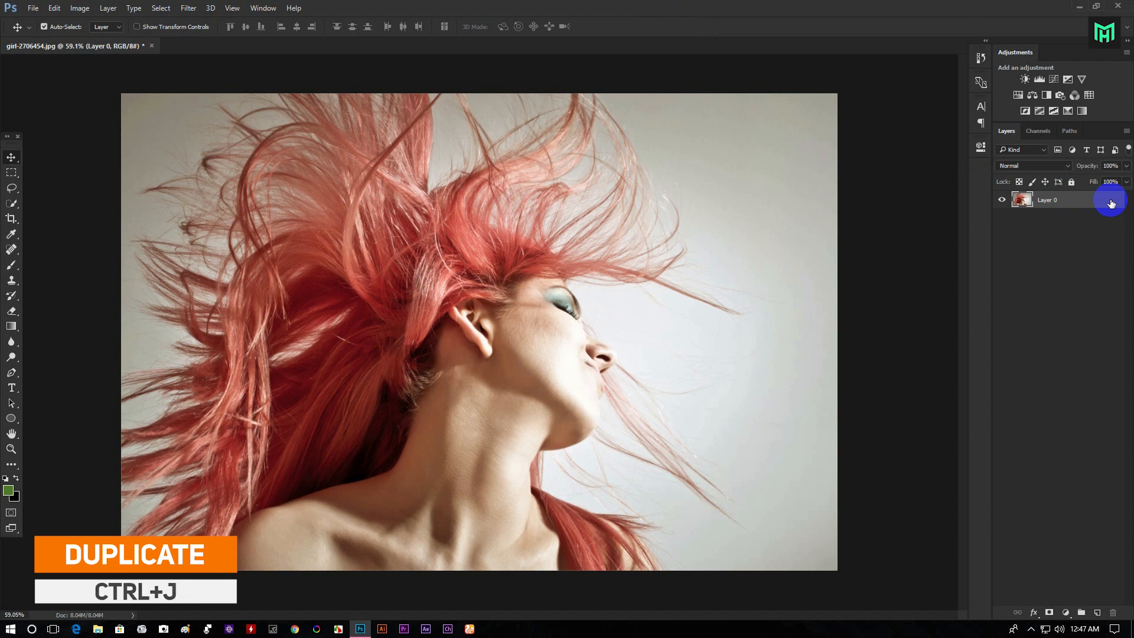
{"action": "key", "text": "ctrl+j"}
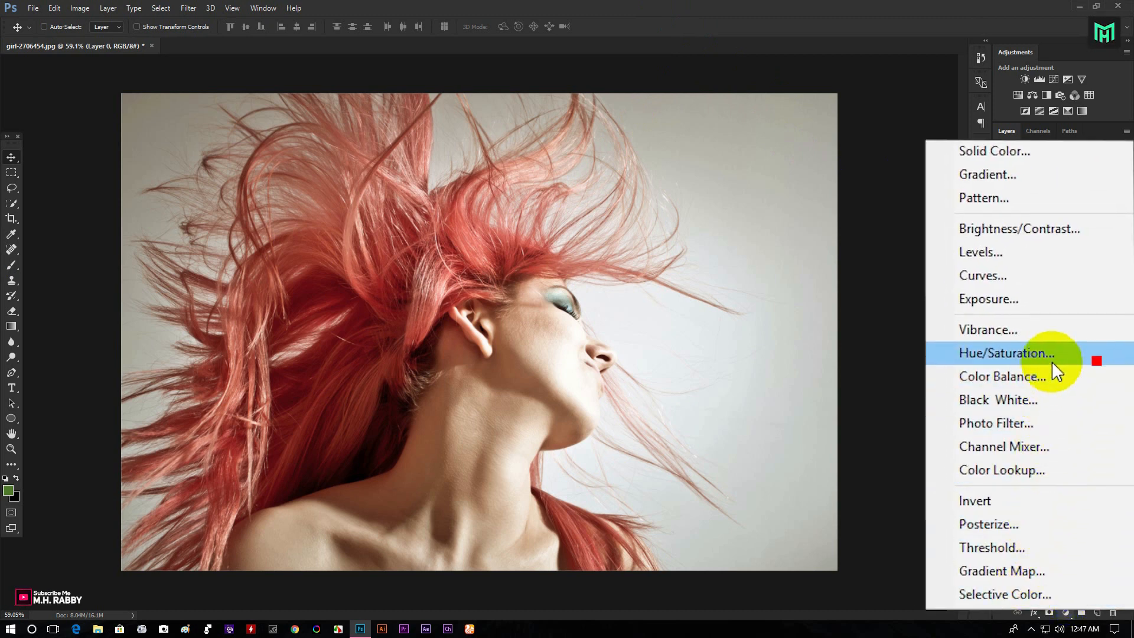
Step: Add a Hue/Saturation layer at Hue +26, Saturation -28, then invert its mask to hide the effect
{"action": "left_click", "coordinate": [1006, 353]}
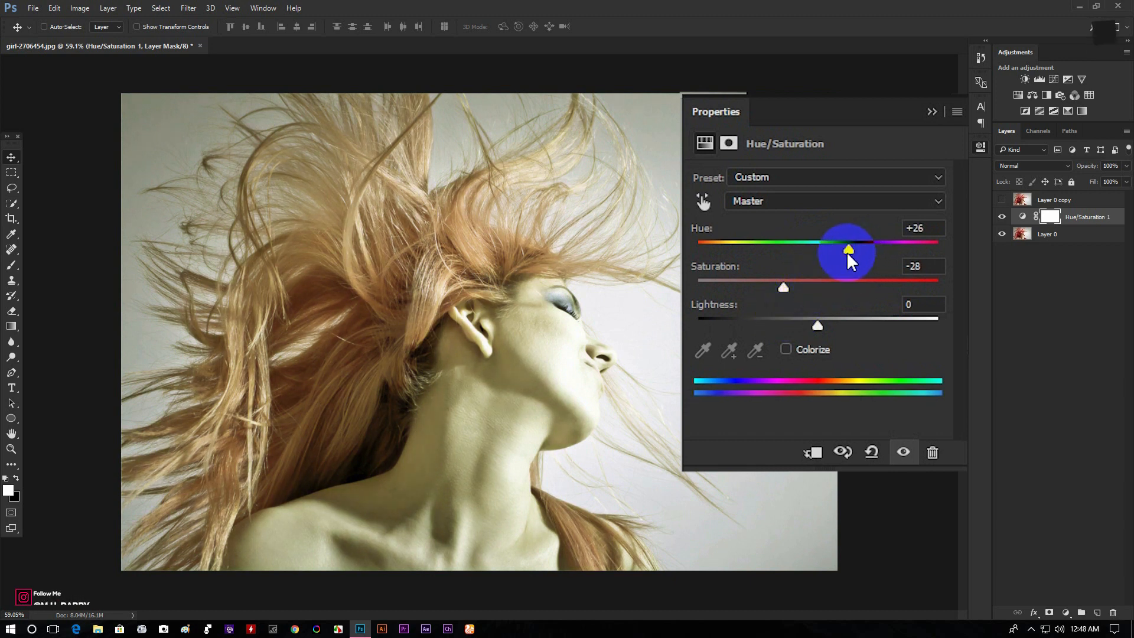
{"action": "left_click", "coordinate": [932, 111]}
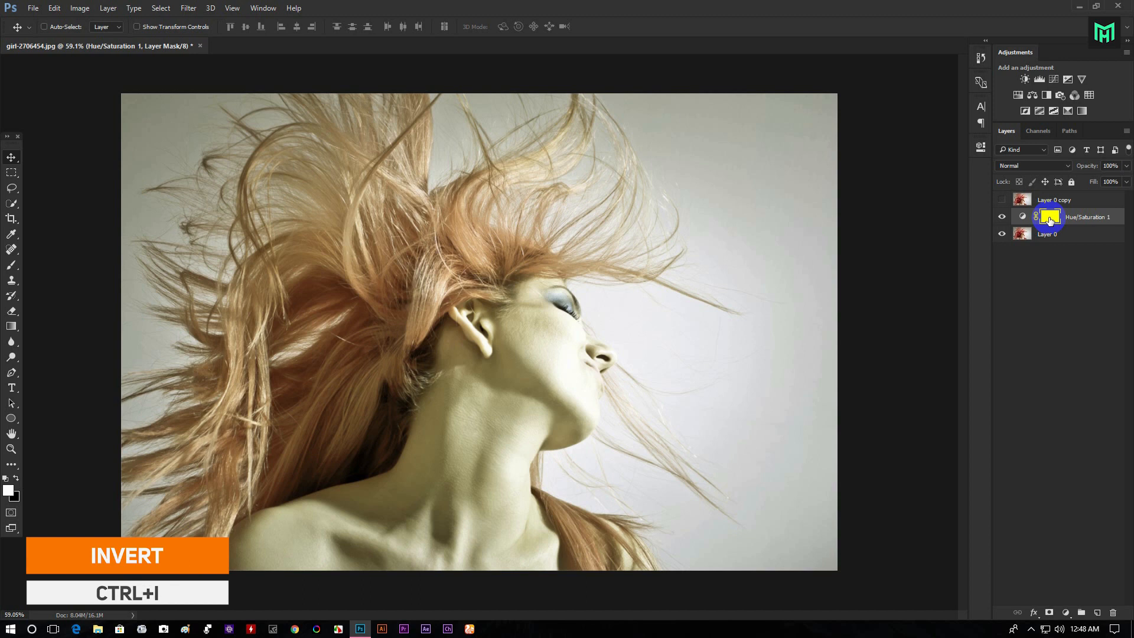
{"action": "key", "text": "ctrl+i"}
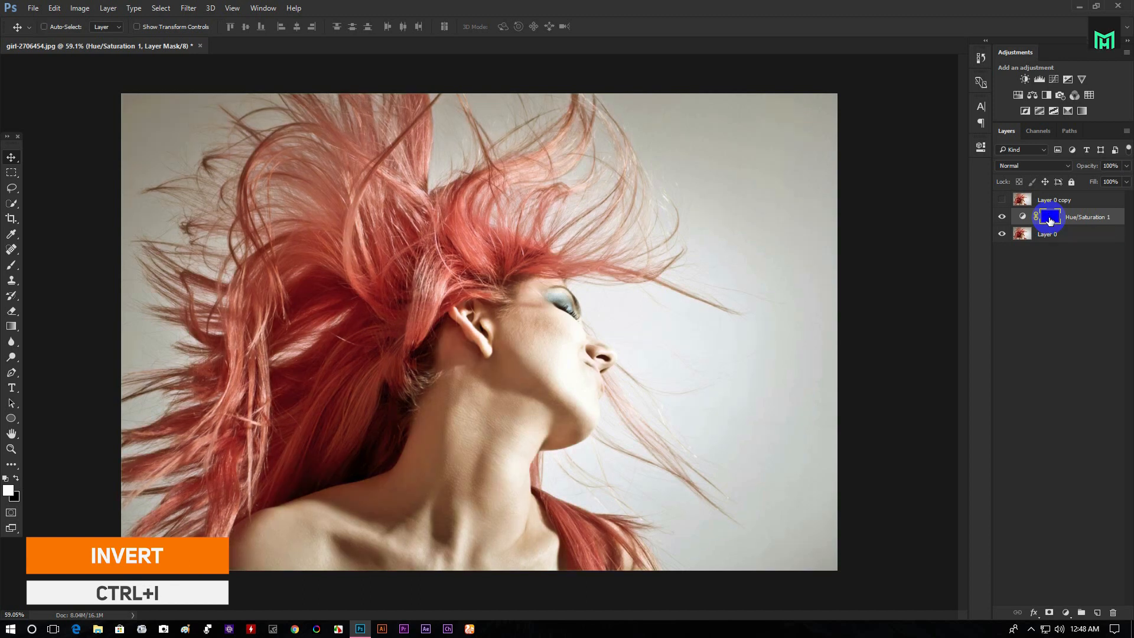
{"action": "key", "text": "ctrl+i"}
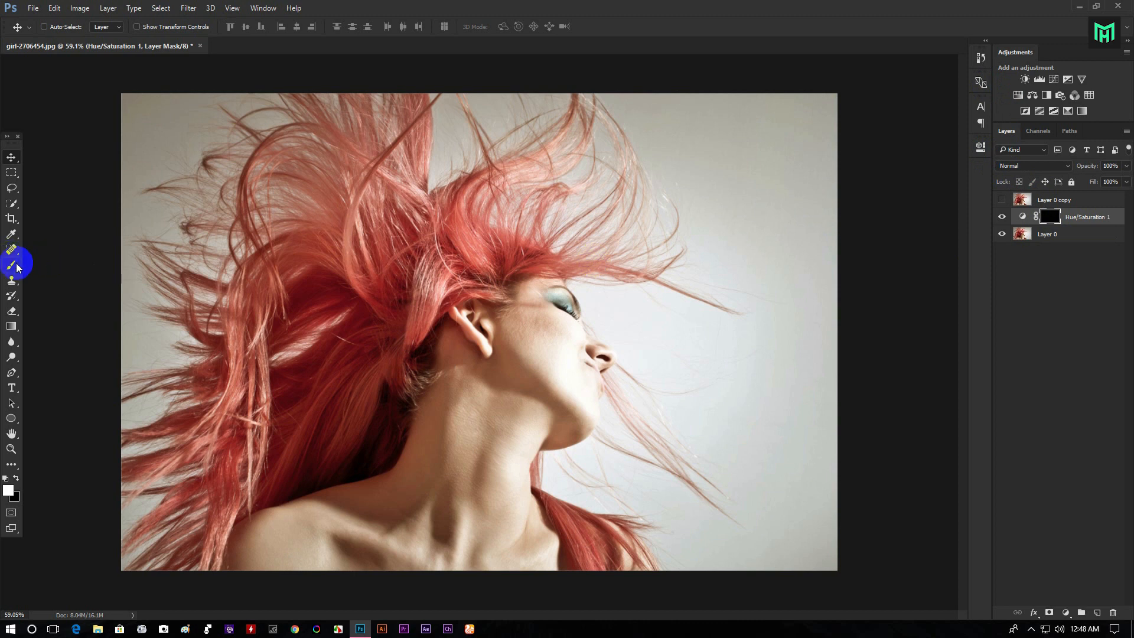
Step: Set up the Brush tool with a 100 px size and 15% hardness
{"action": "left_click", "coordinate": [12, 266]}
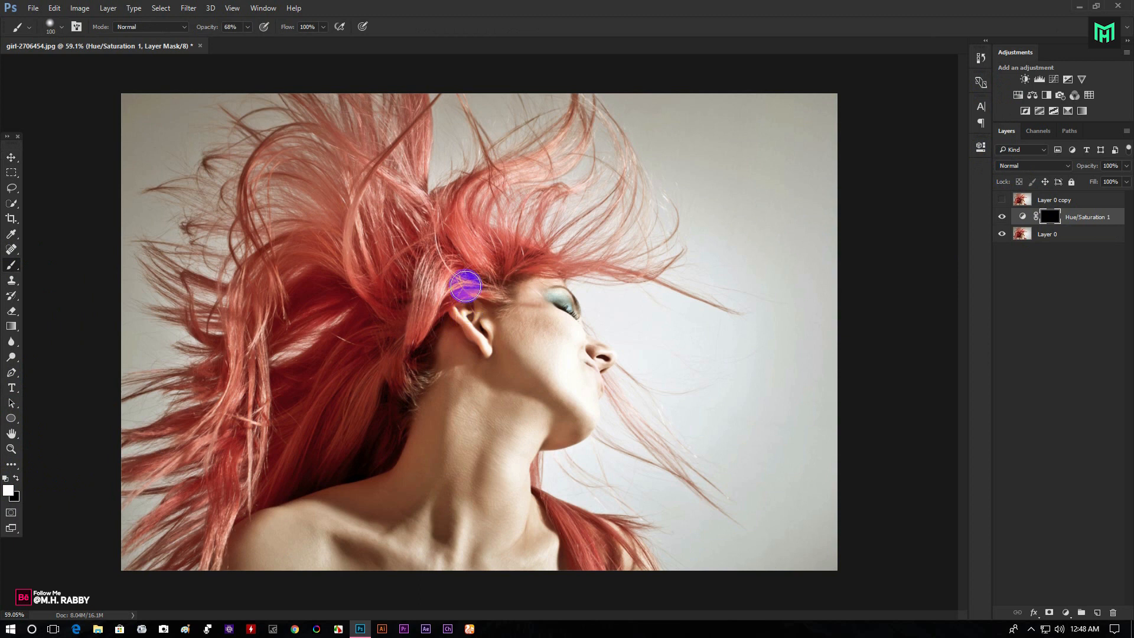
{"action": "scroll", "scroll_direction": "up", "scroll_amount": 3}
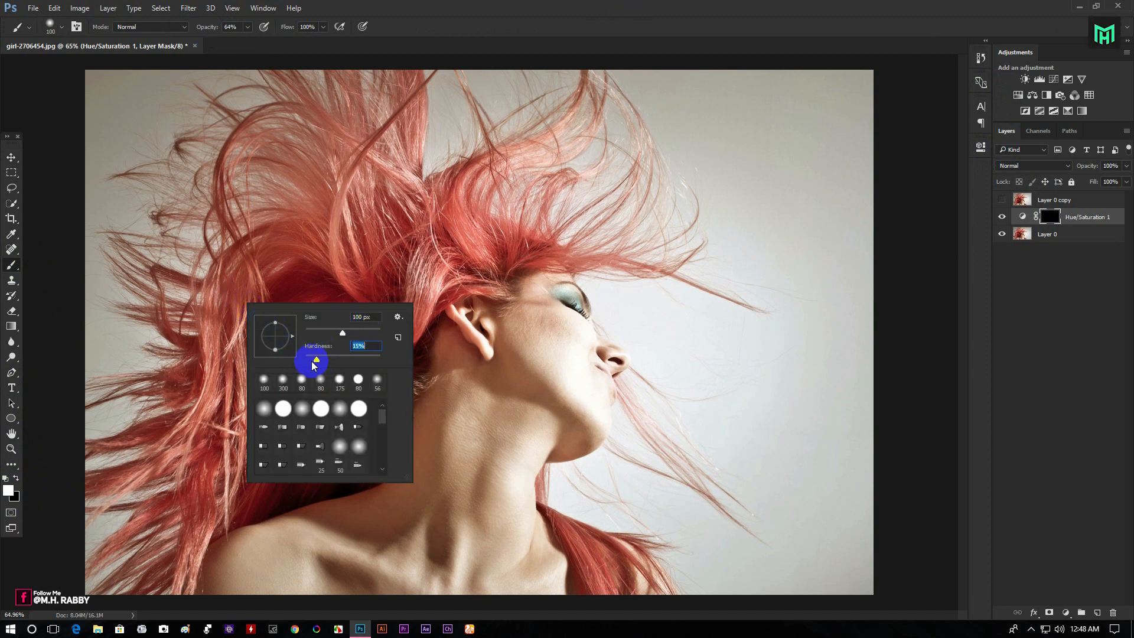
{"action": "left_click", "coordinate": [242, 463]}
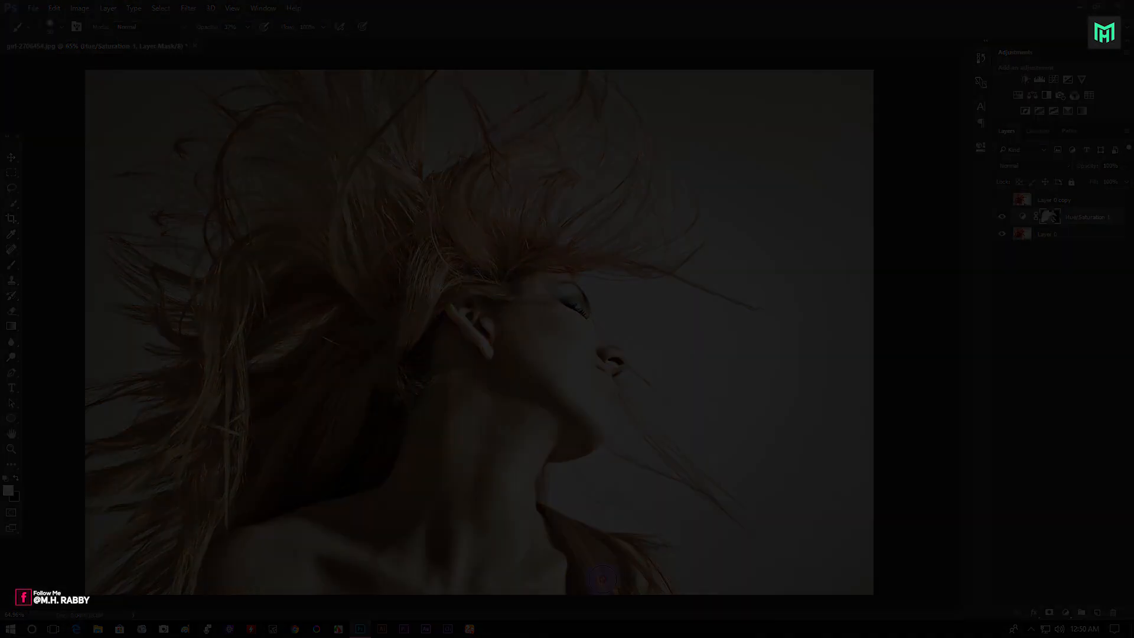
{"action": "left_click", "coordinate": [1002, 201]}
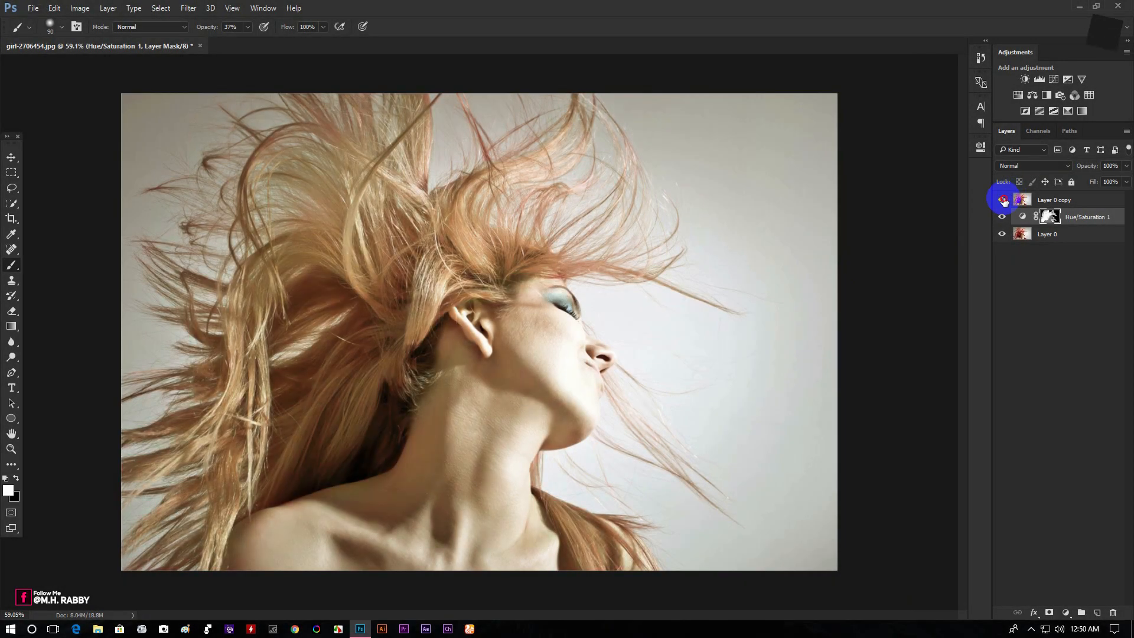
{"action": "left_click", "coordinate": [1003, 216]}
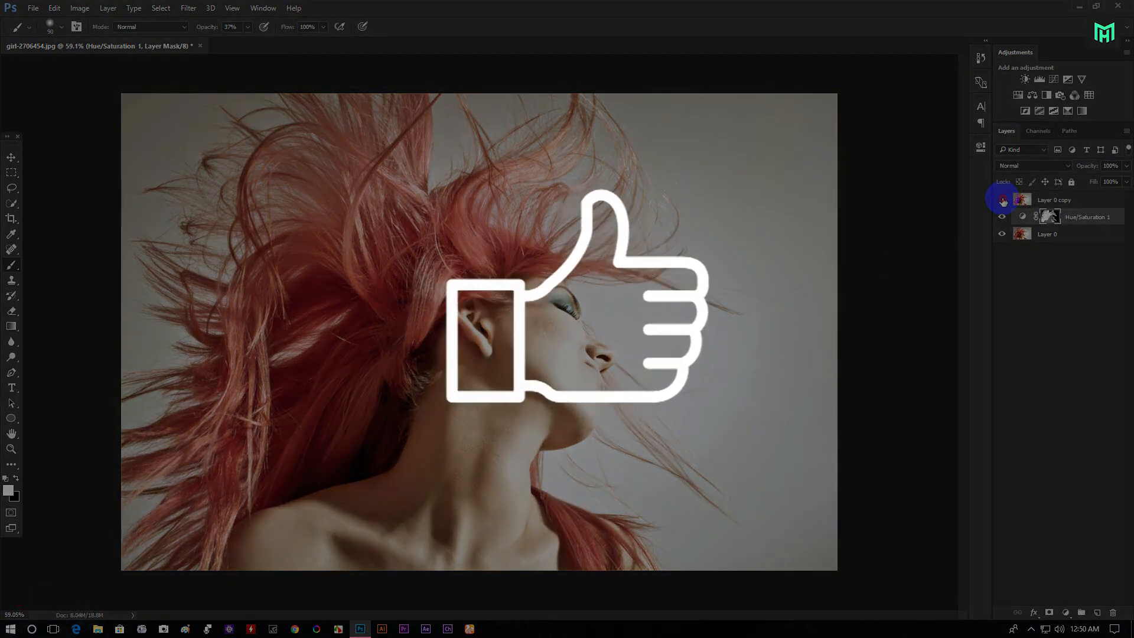
{"action": "left_click", "coordinate": [1002, 201]}
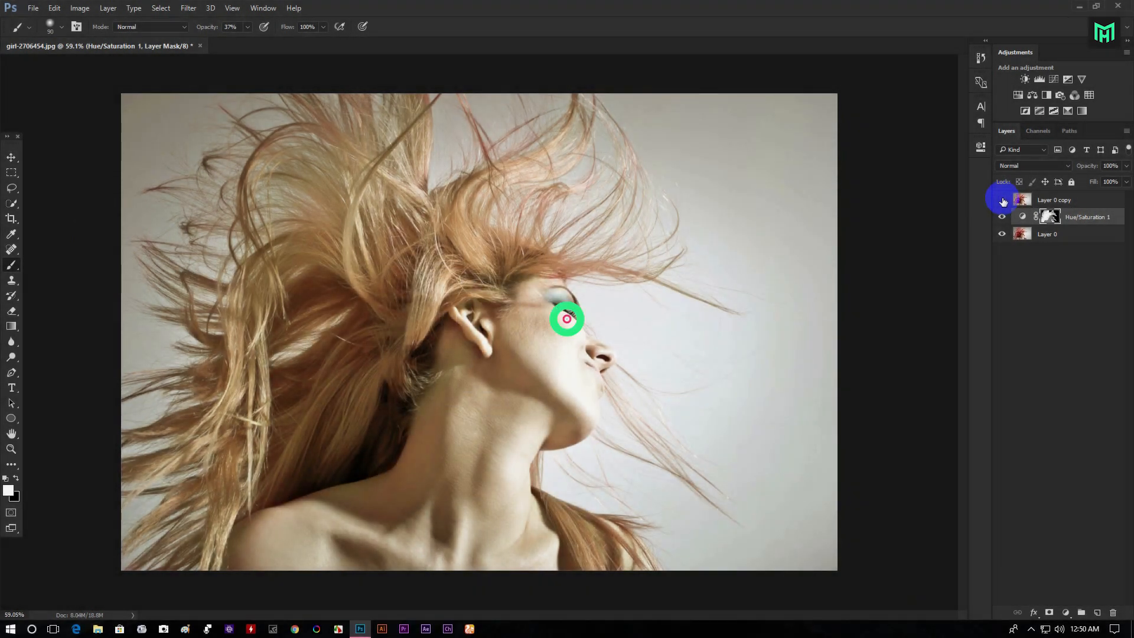